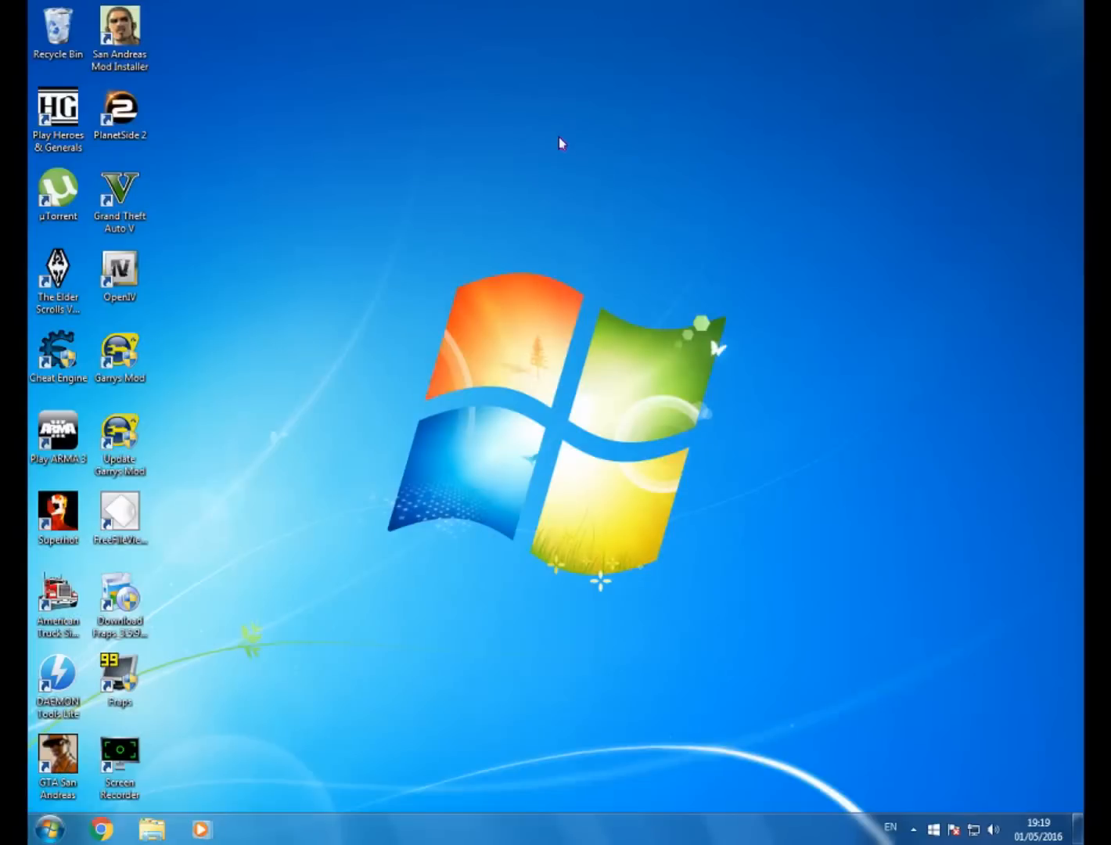
mouse_move(512, 237)
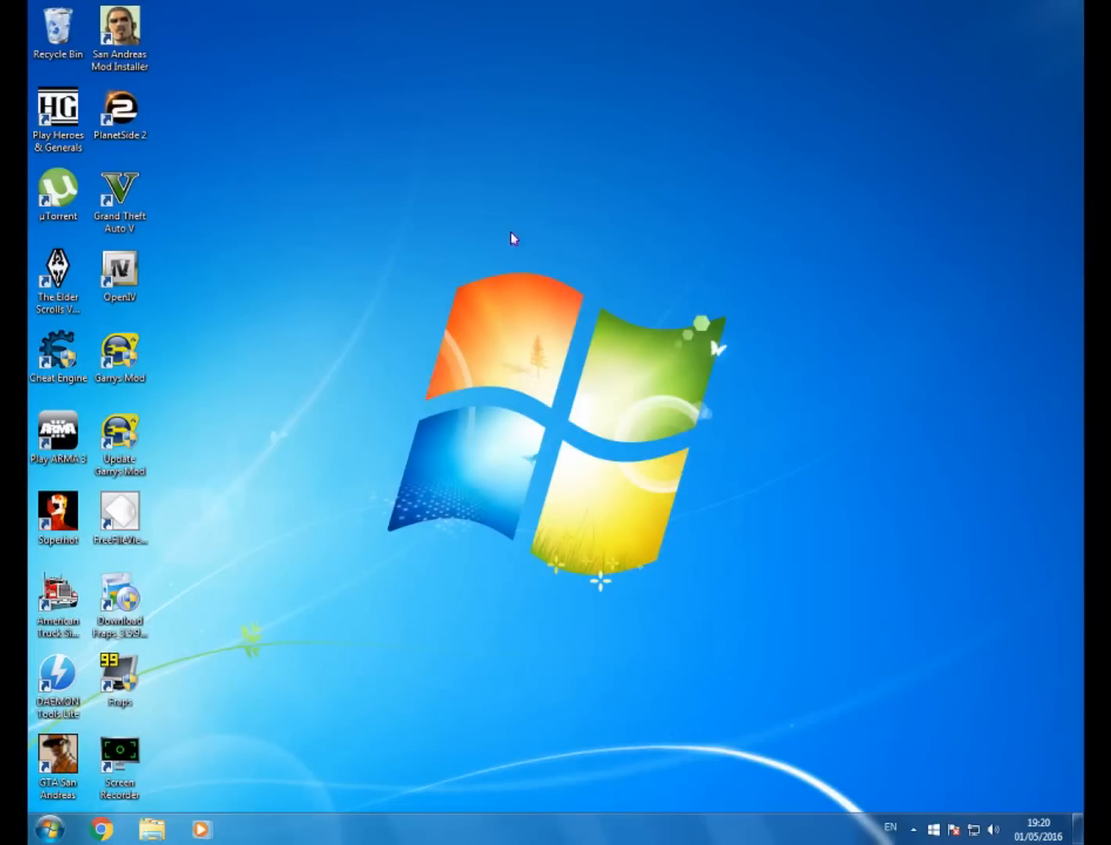
mouse_move(452, 454)
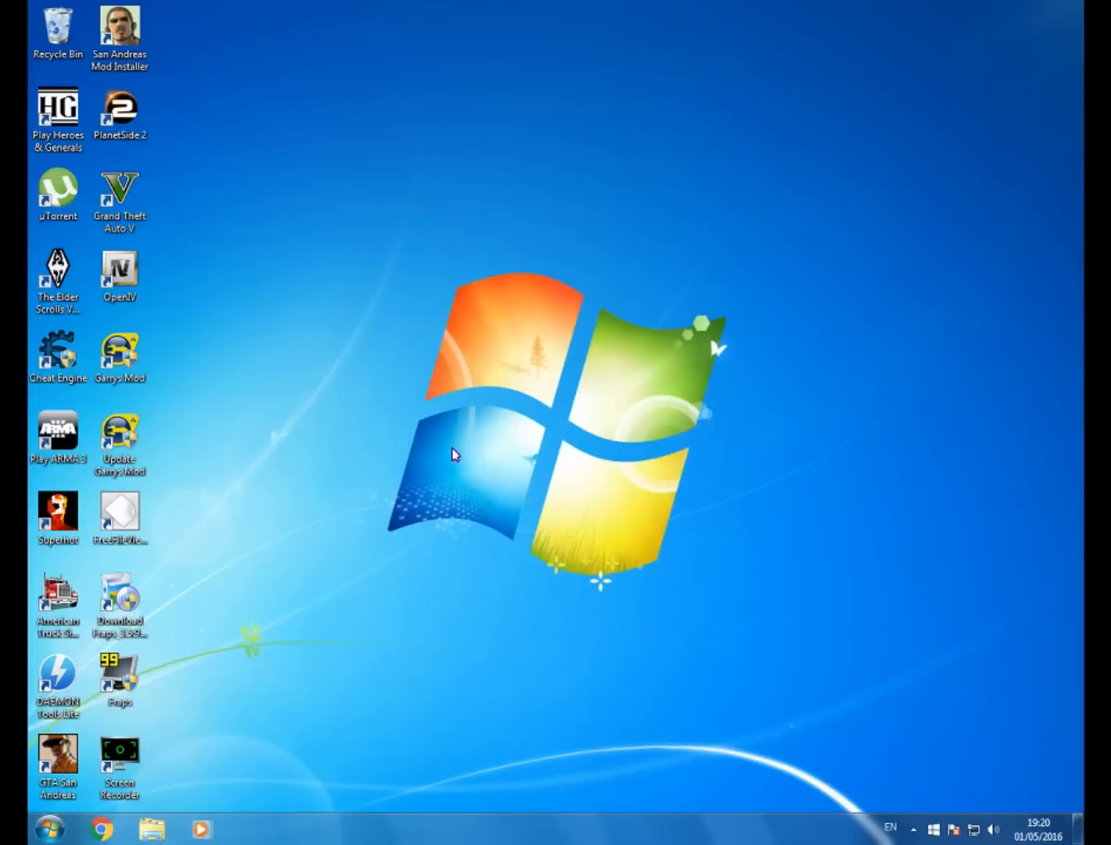
mouse_move(232, 837)
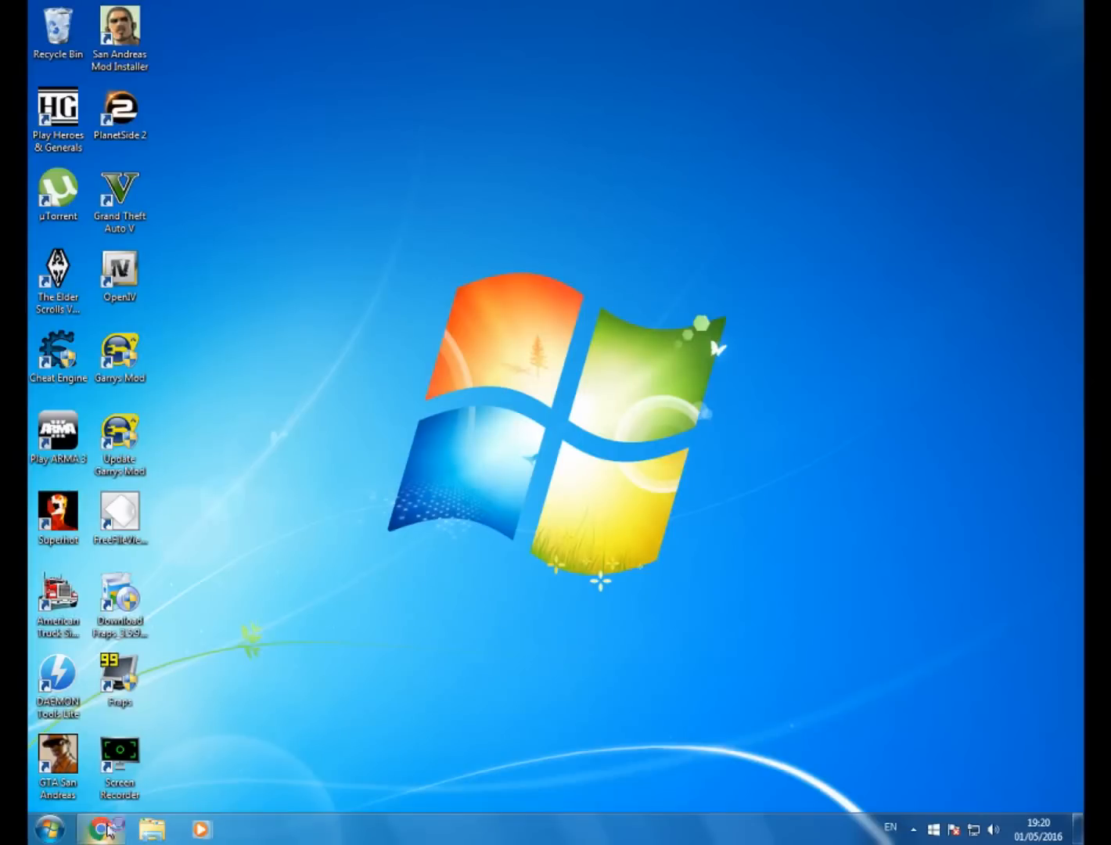
Step: Launch Chrome and navigate to chrome://settings/cookies to show the Cookies and site data list
left_click(100, 829)
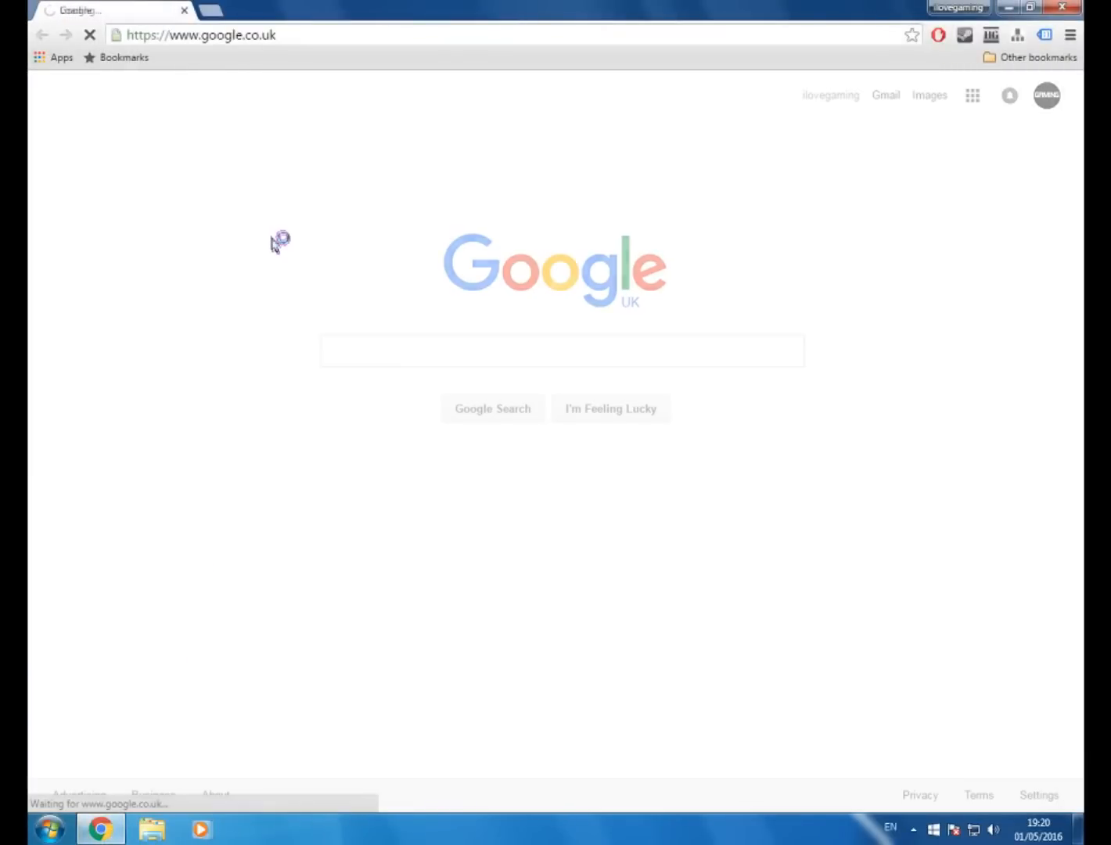
left_click(200, 34)
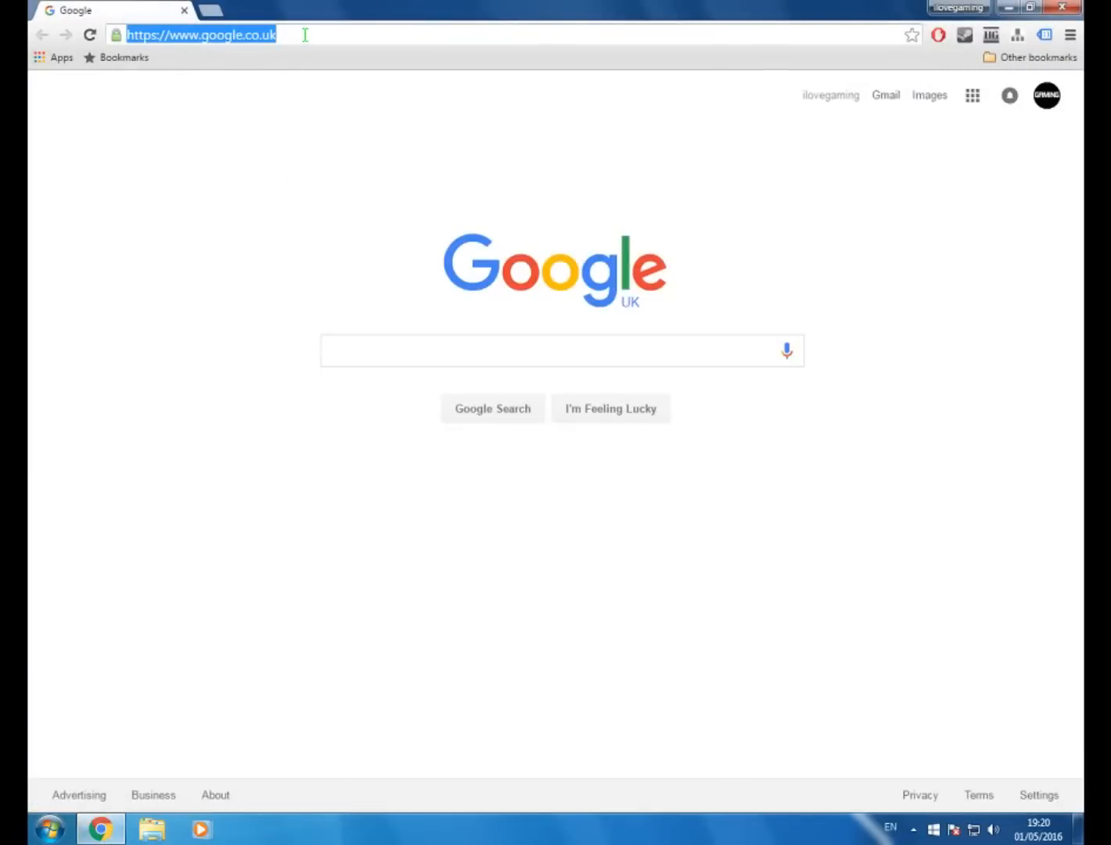
type("chrome://settings/cookies#cont")
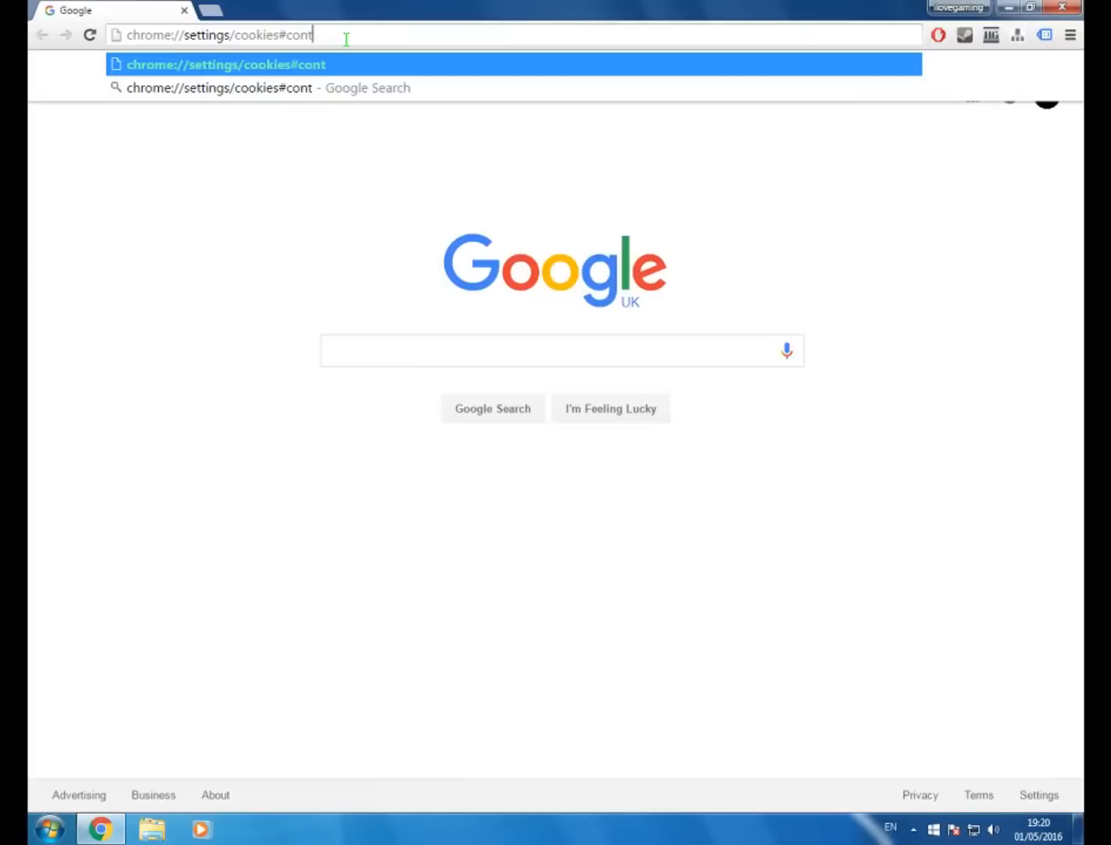
key("Enter")
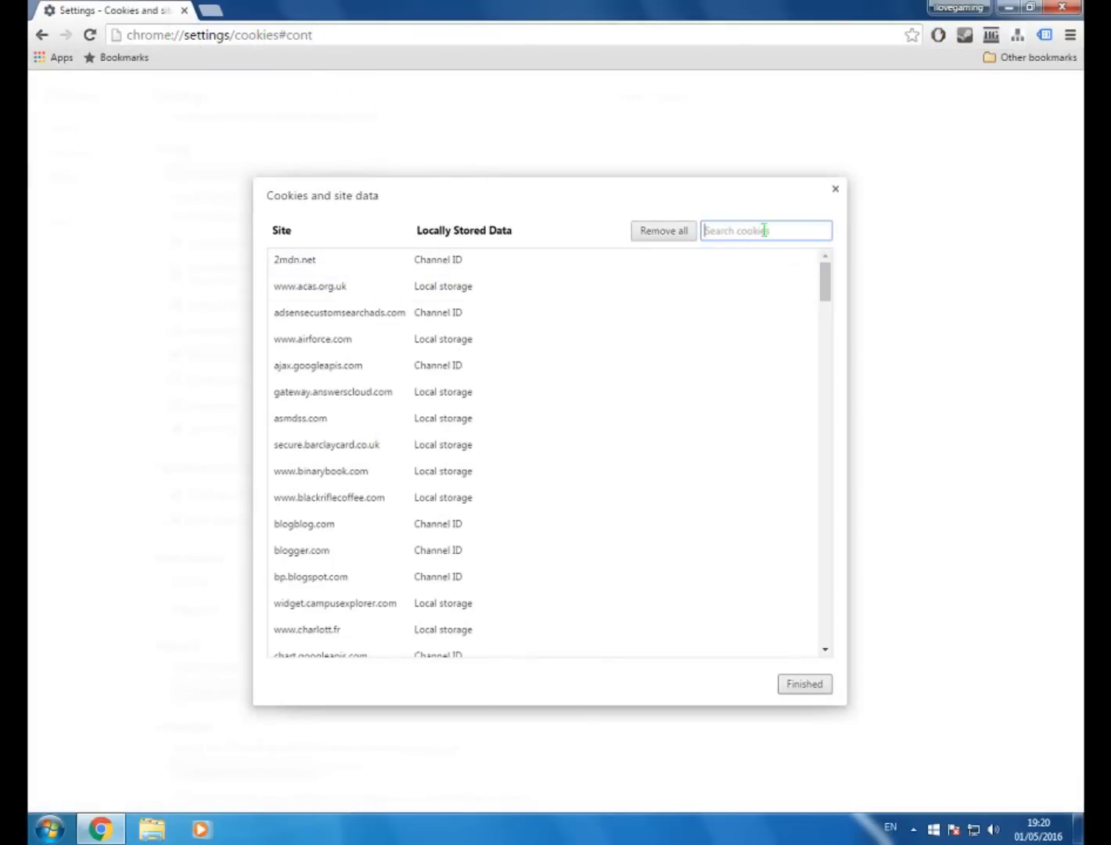
Step: Filter the cookies list to 'mega' and delete the mega.nz stored data entry
type("mega")
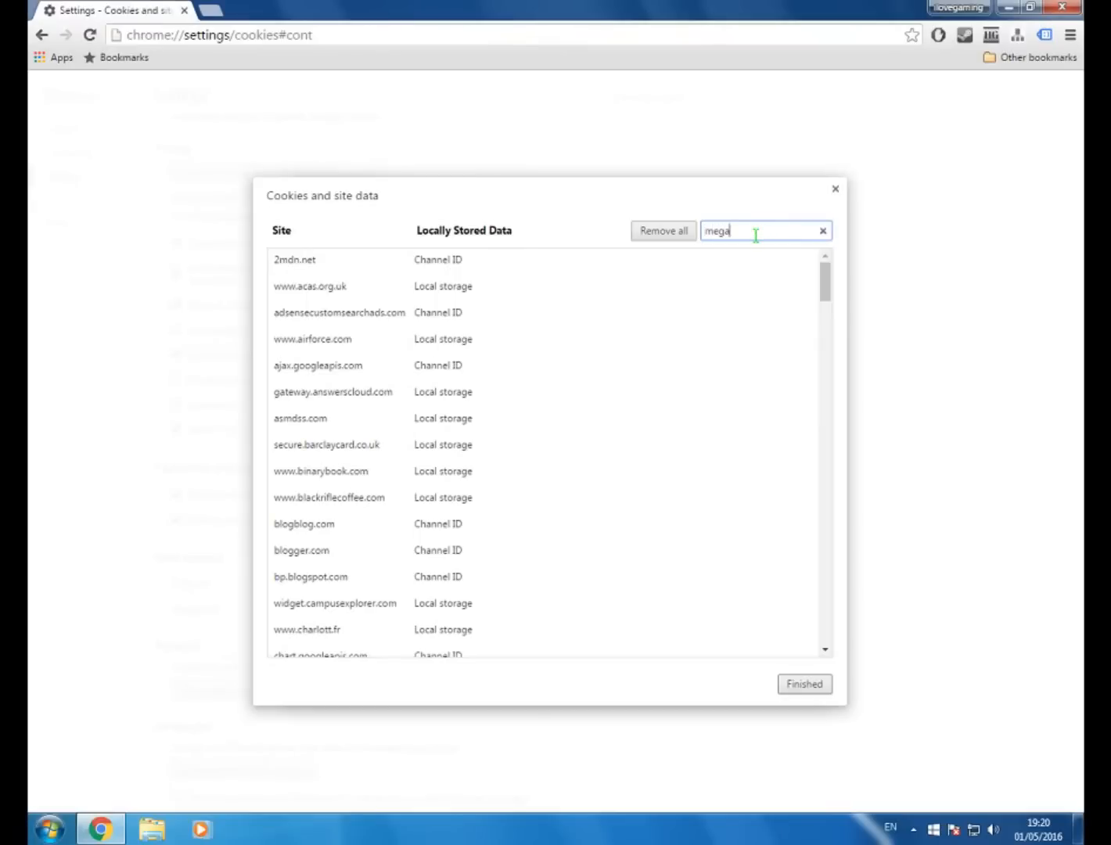
type("mega")
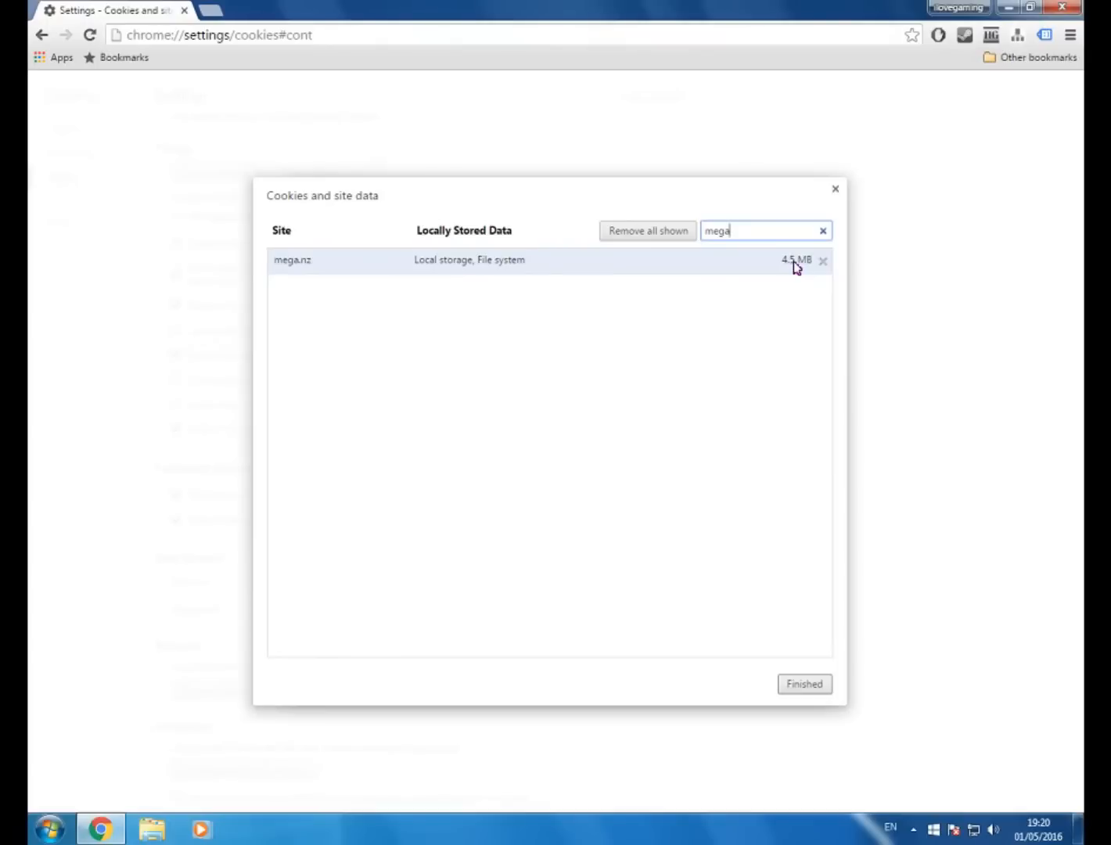
mouse_move(820, 269)
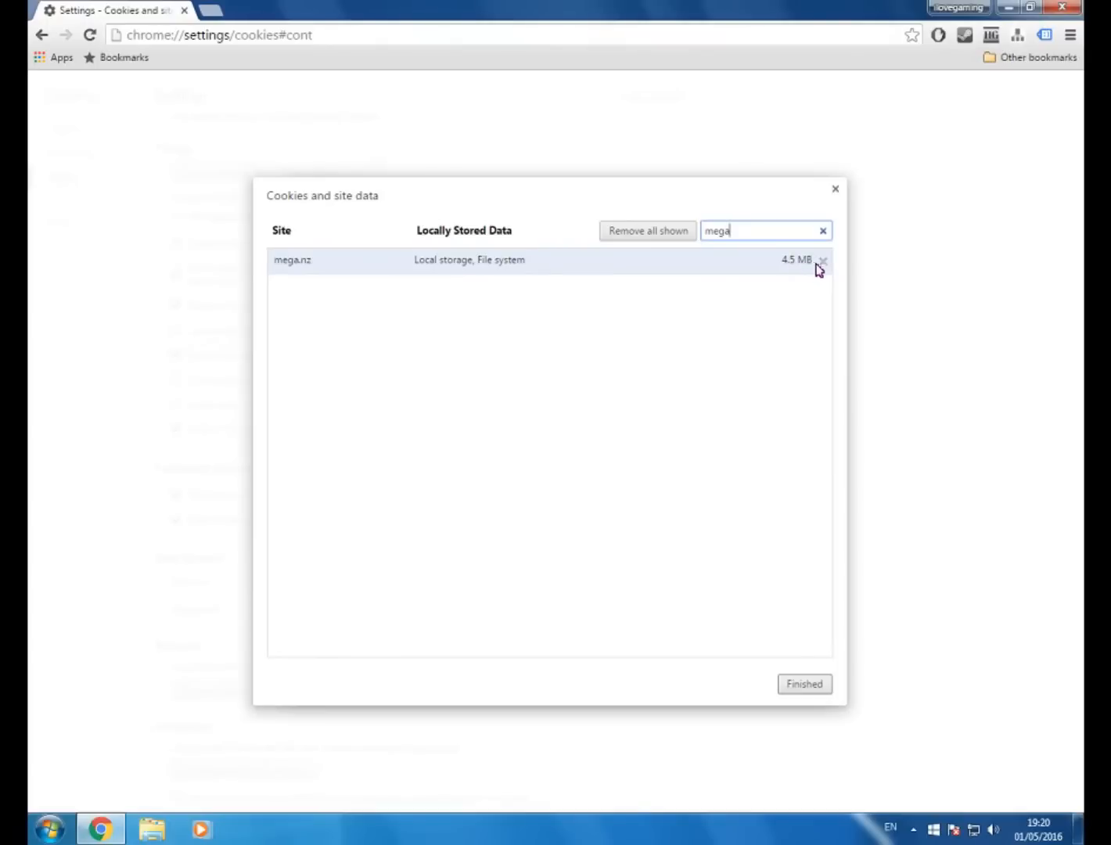
mouse_move(823, 260)
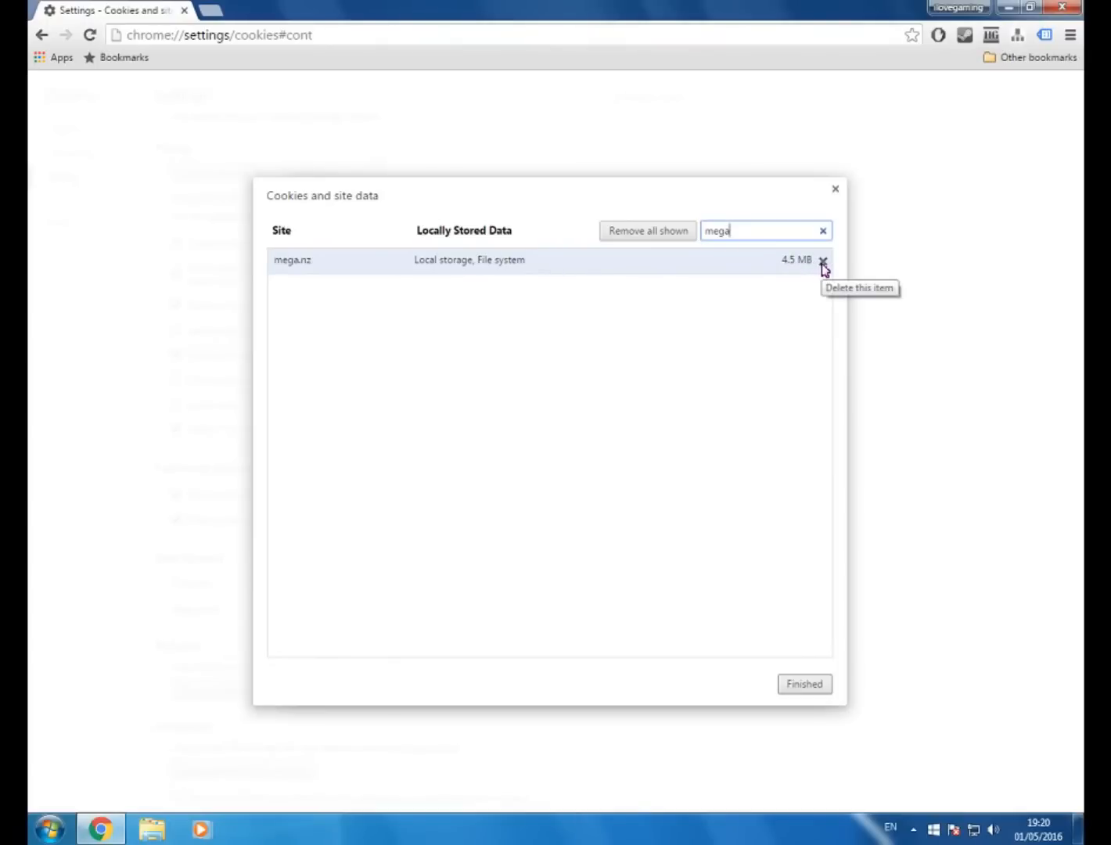
left_click(823, 260)
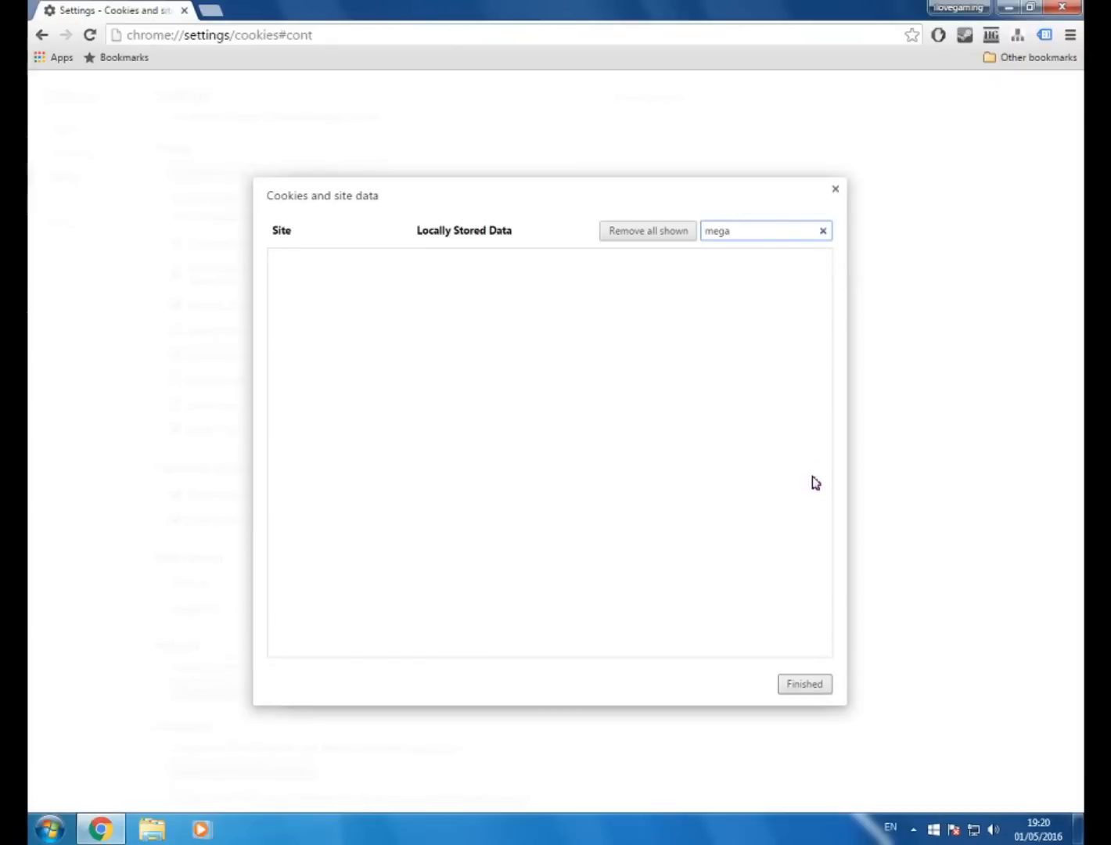
Step: Close the Chrome window and return to the Windows desktop
left_click(804, 684)
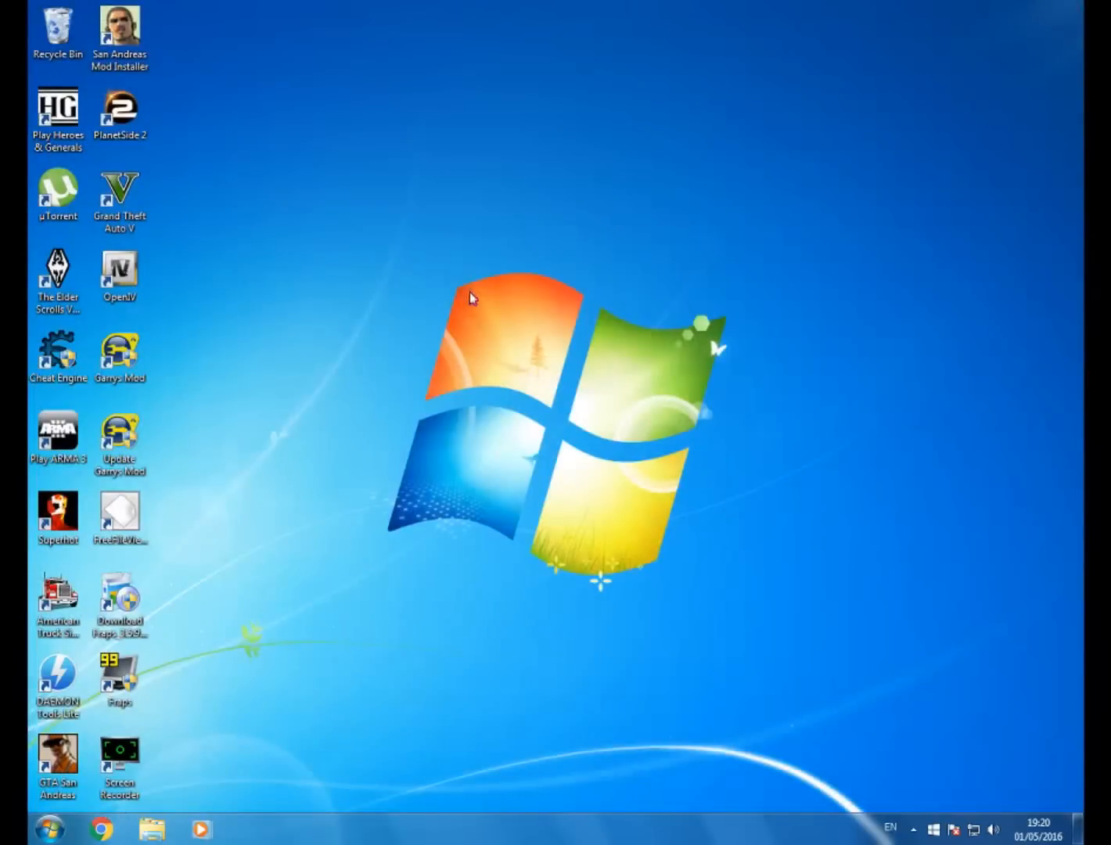
mouse_move(478, 322)
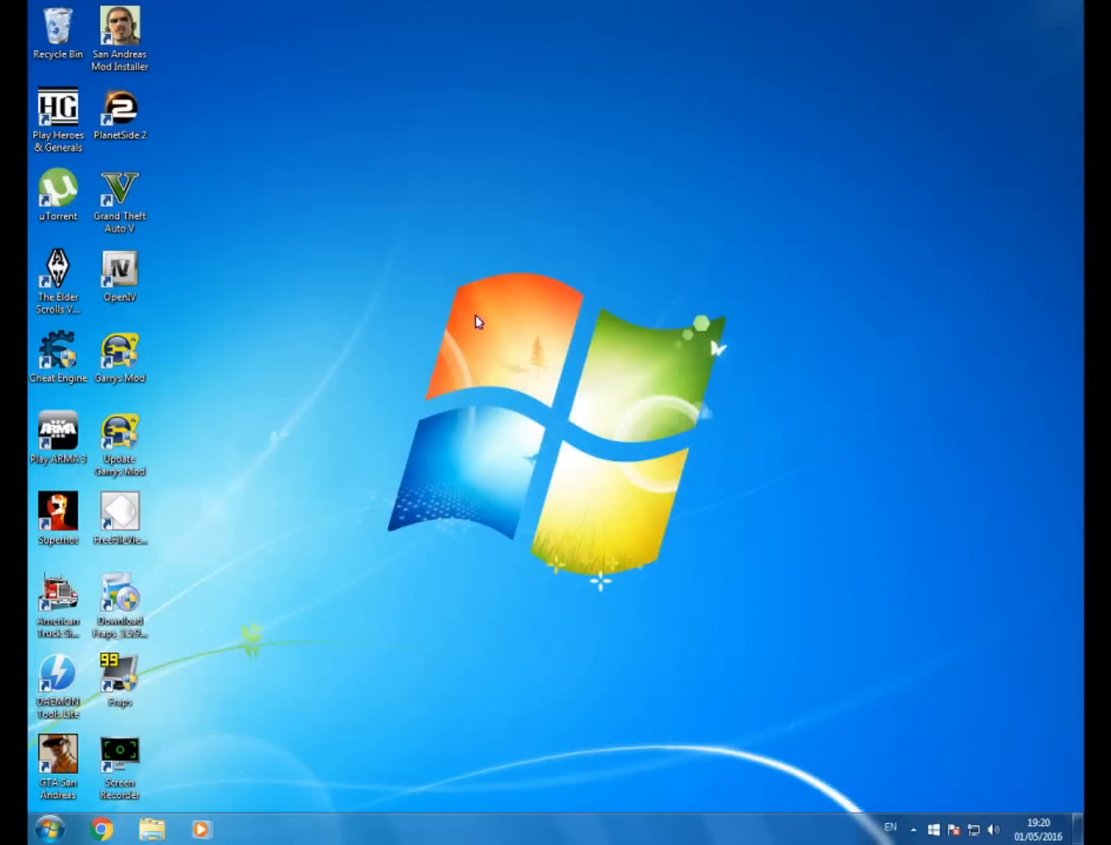